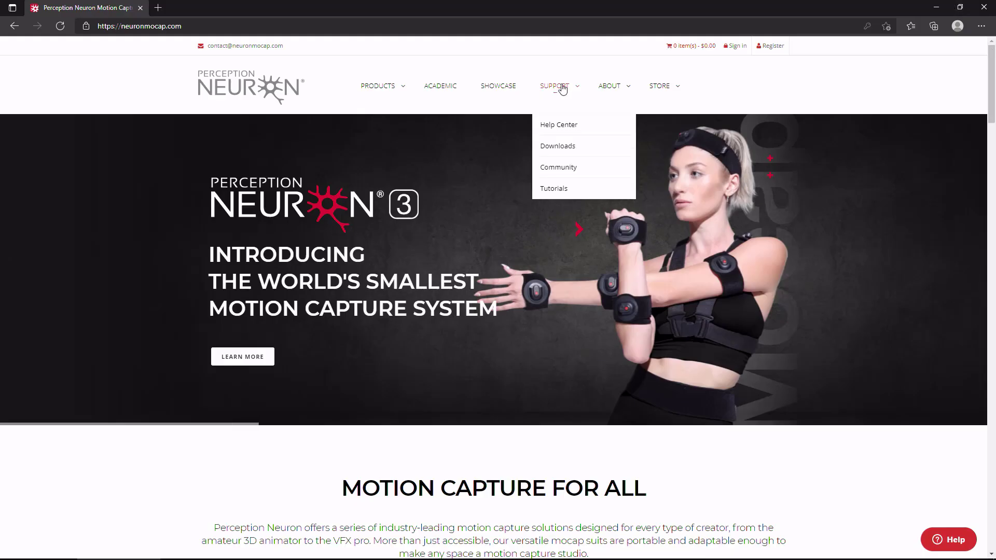
Download the Axis Studio 2.5 installer from the Perception Neuron downloads page and show its folder.
{"action": "left_click", "coordinate": [557, 146]}
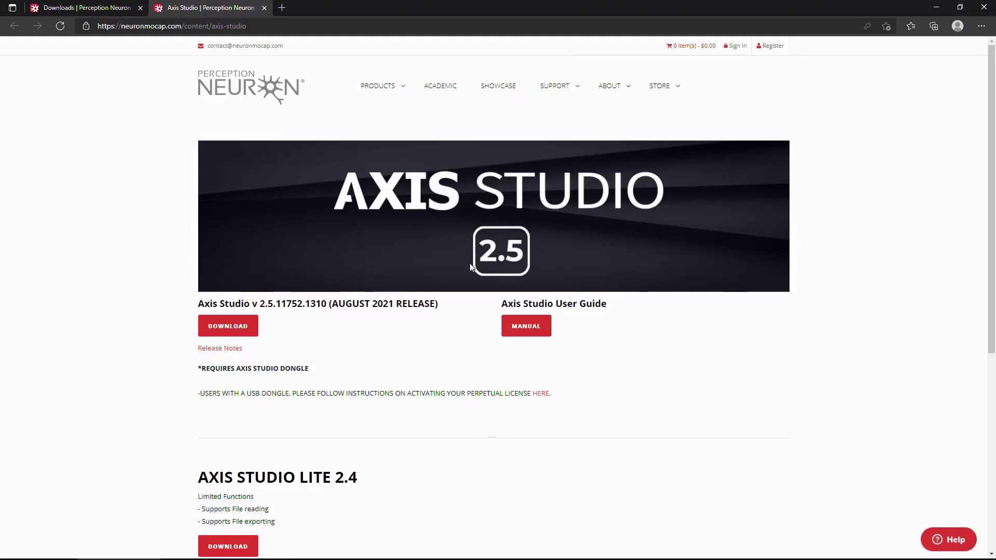
{"action": "left_click", "coordinate": [228, 325]}
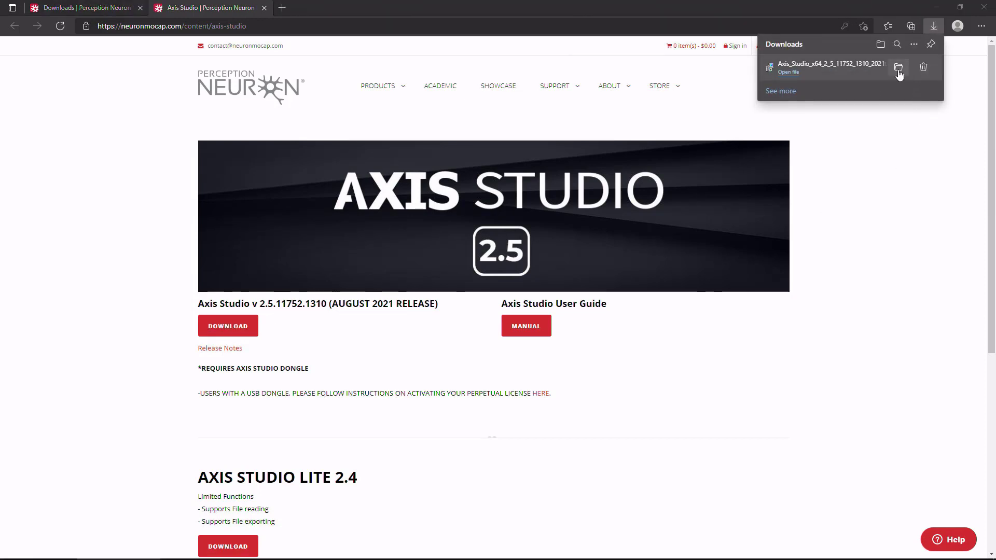
{"action": "left_click", "coordinate": [898, 67]}
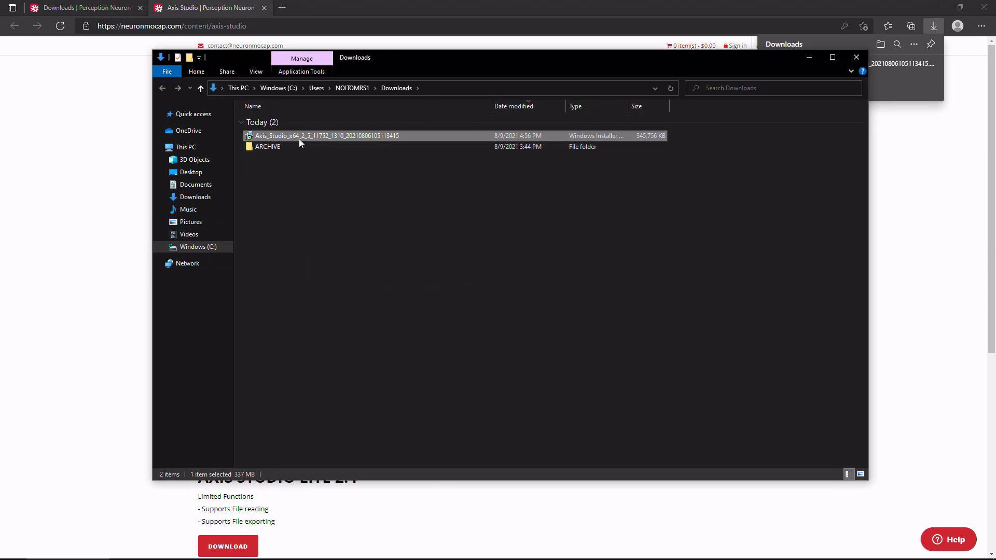
Launch the Axis Studio installer, accept the license terms, and begin installation.
{"action": "double_click", "coordinate": [315, 135]}
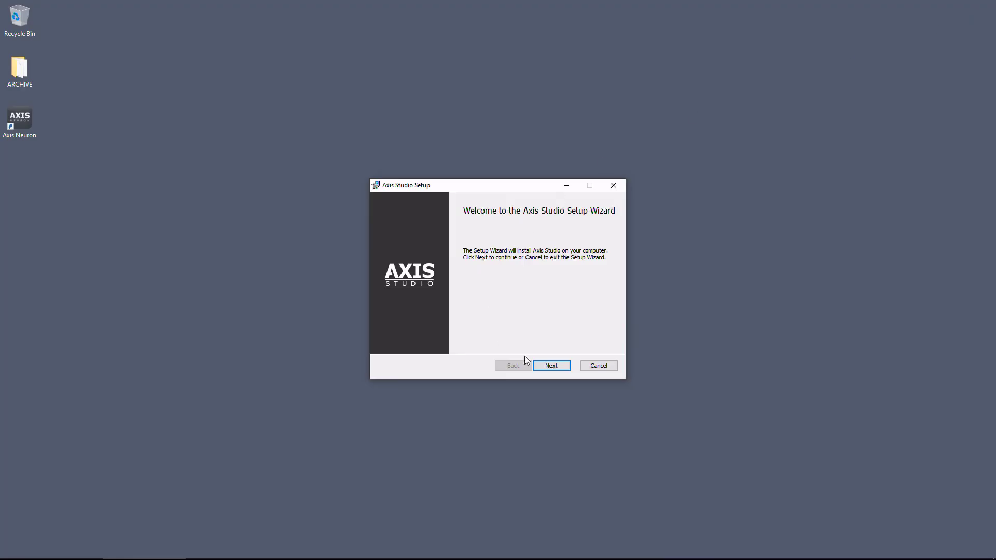
{"action": "left_click", "coordinate": [551, 365]}
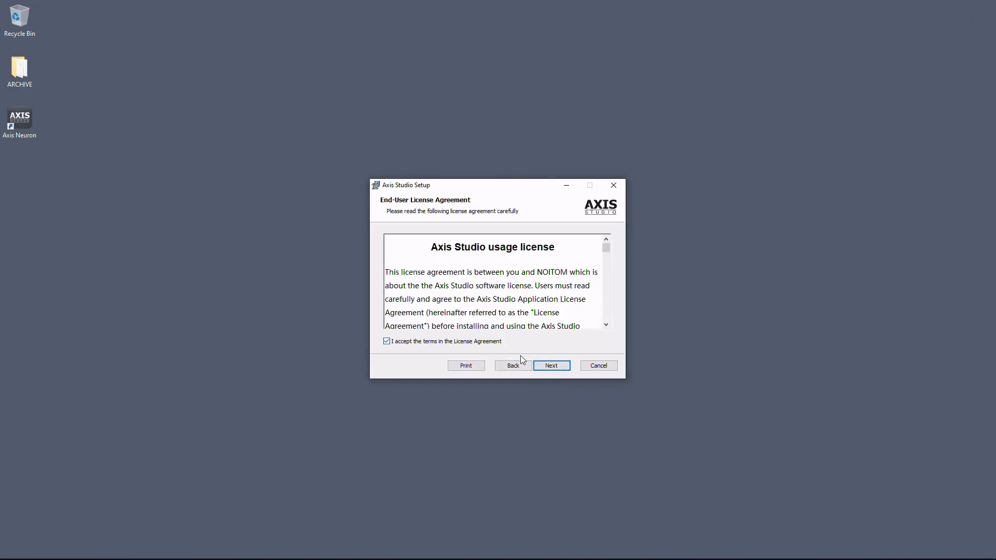
{"action": "left_click", "coordinate": [552, 366]}
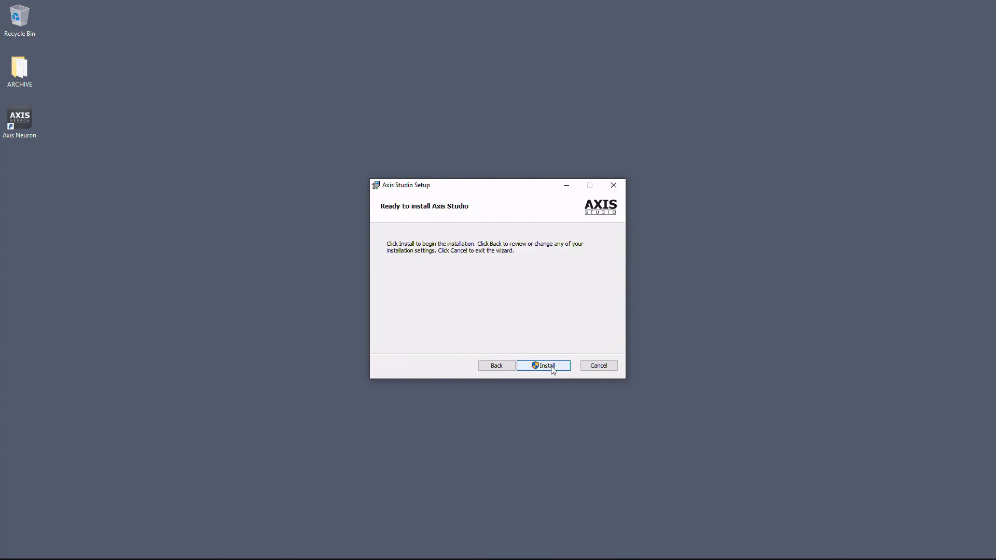
{"action": "left_click", "coordinate": [544, 366]}
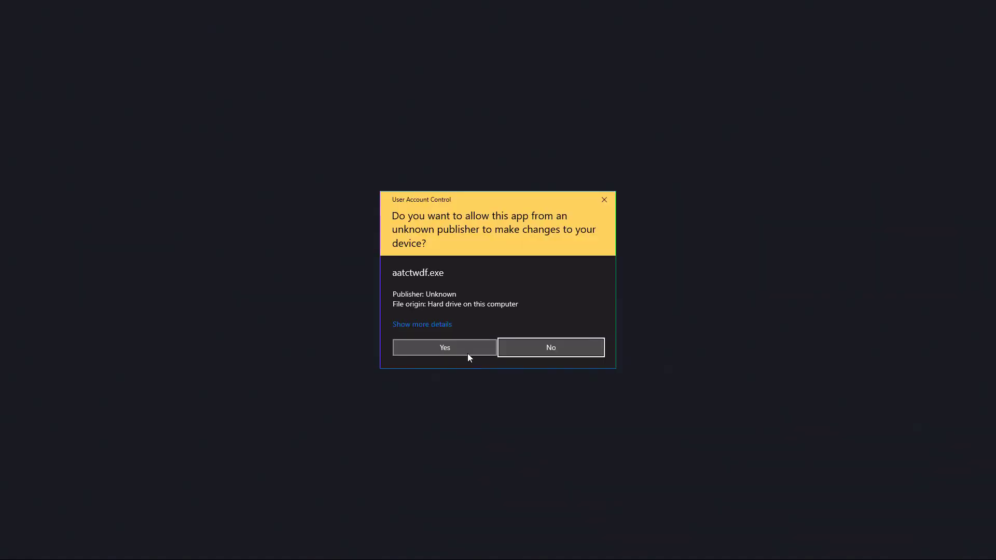
Allow the installer's changes, then enter the activation code and activate the license on the dongle.
{"action": "left_click", "coordinate": [444, 347]}
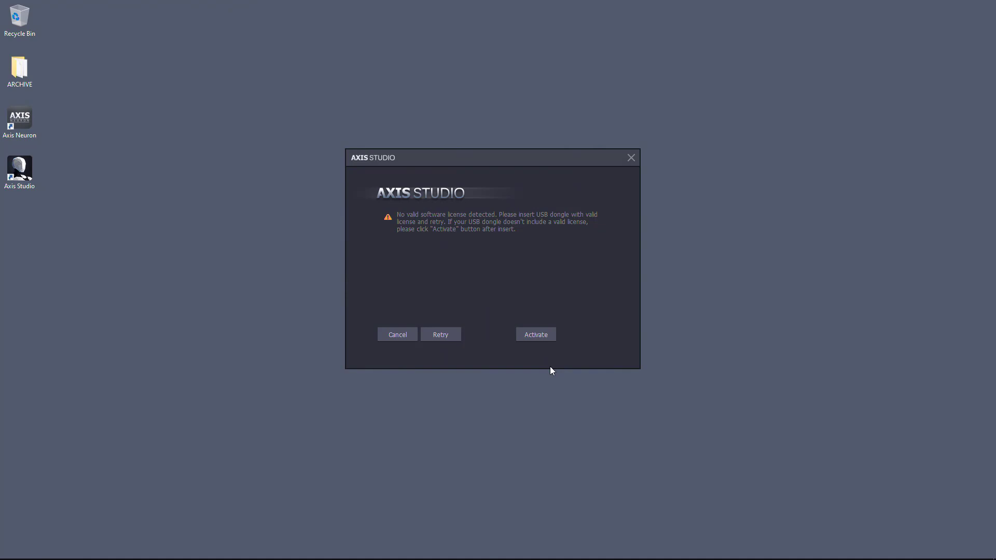
{"action": "mouse_move", "coordinate": [571, 362]}
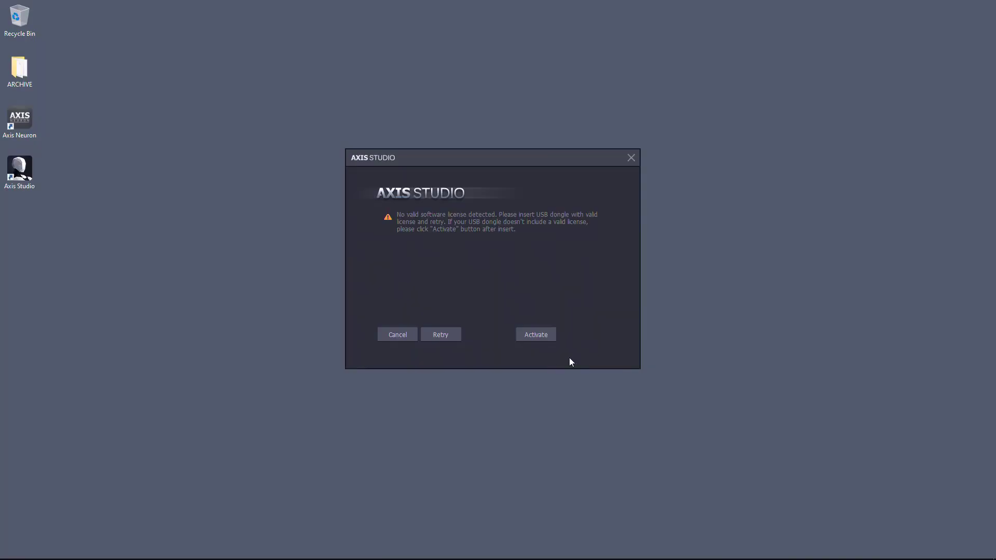
{"action": "left_click", "coordinate": [536, 335]}
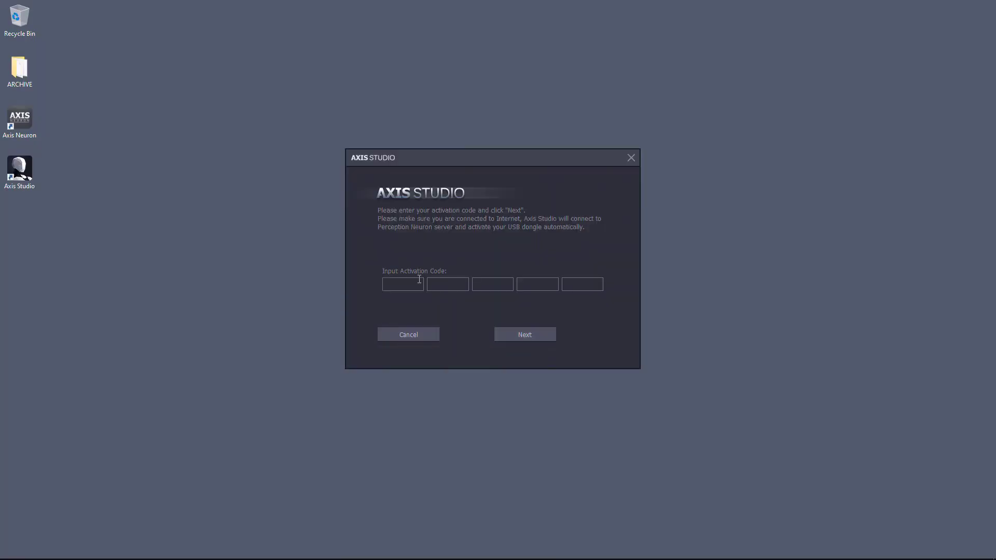
{"action": "left_click", "coordinate": [403, 284]}
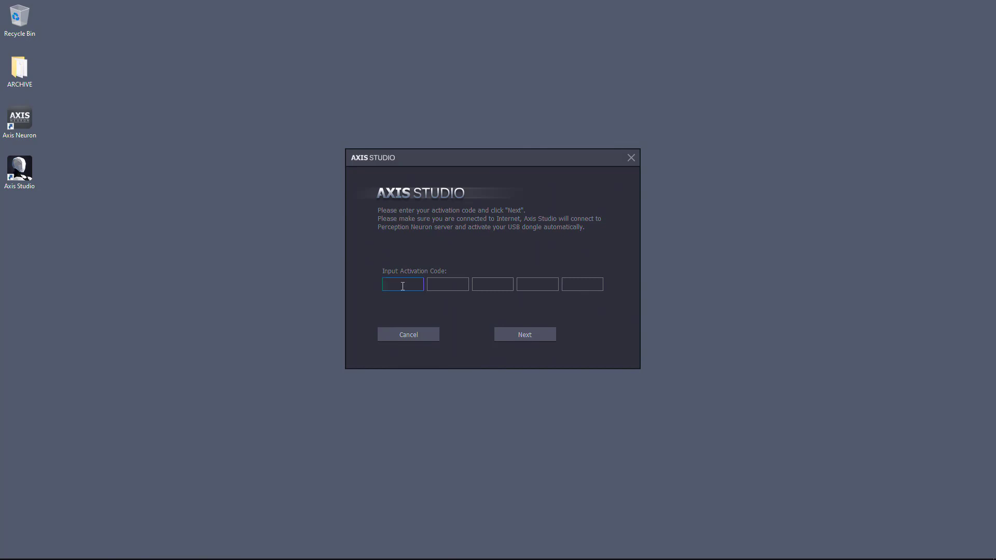
{"action": "left_click", "coordinate": [524, 334]}
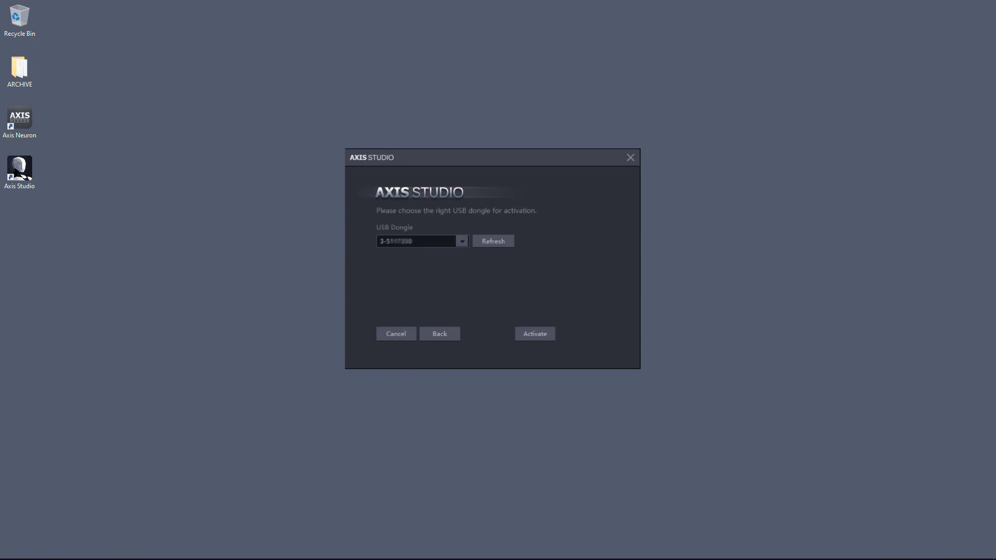
{"action": "left_click", "coordinate": [535, 333]}
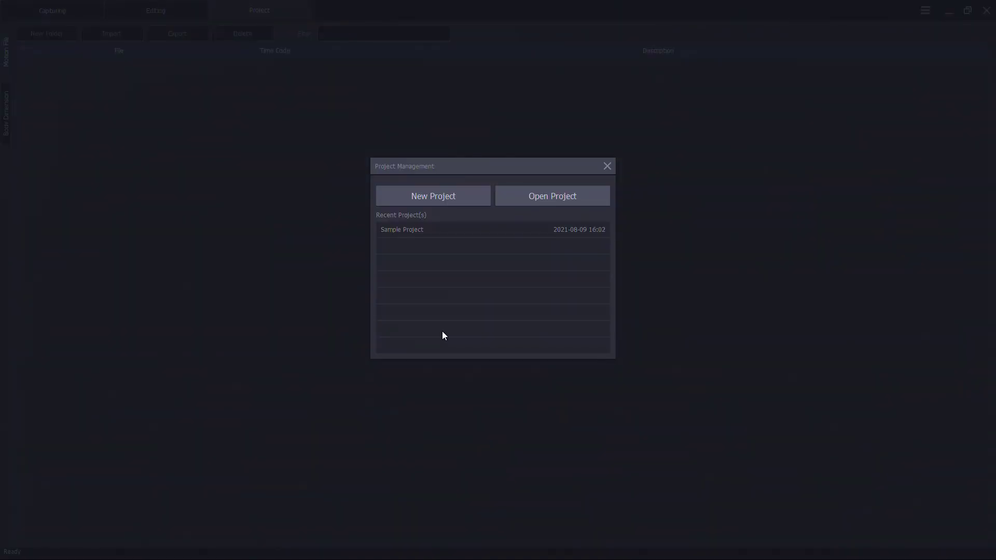
Open Sample Project from Recent Projects and allow the device configuration change.
{"action": "left_click", "coordinate": [401, 230]}
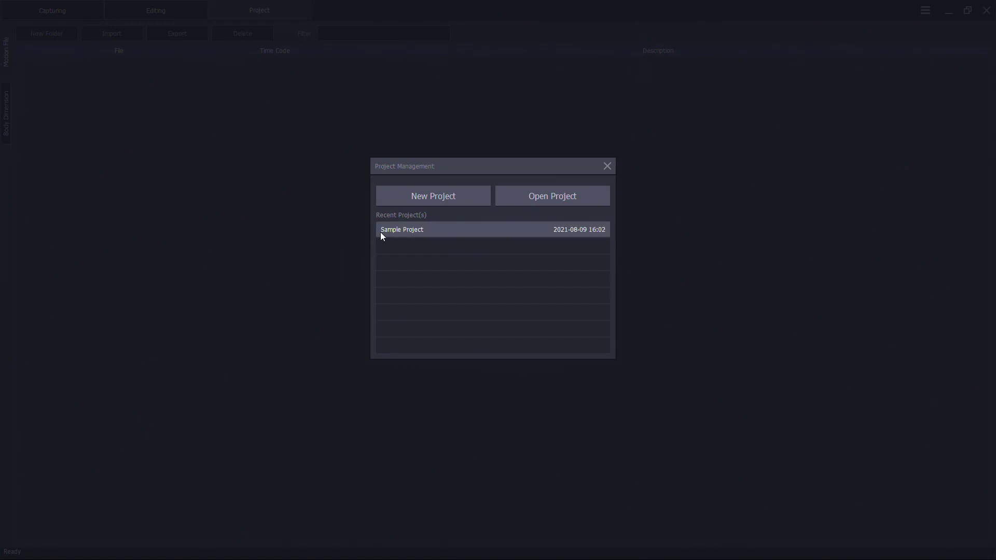
{"action": "double_click", "coordinate": [402, 230]}
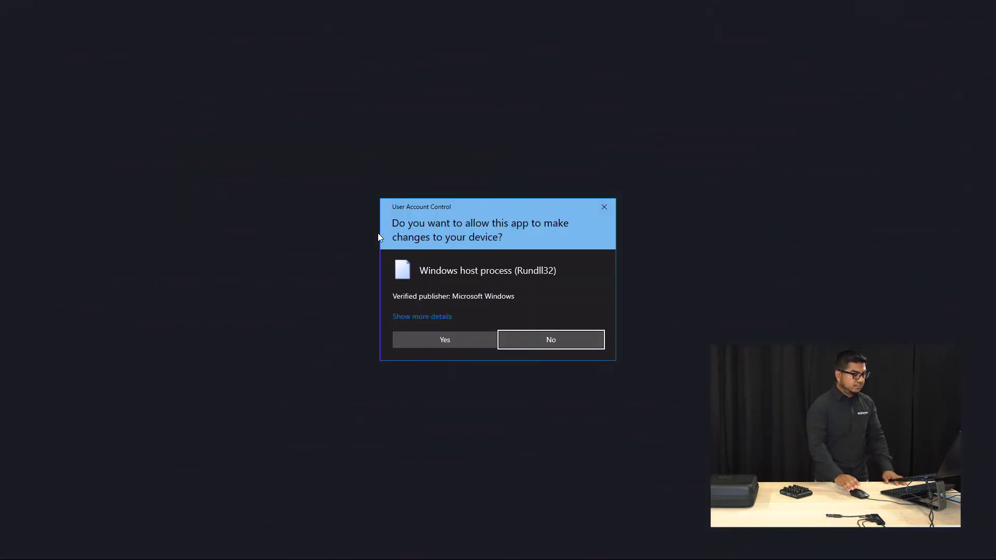
{"action": "left_click", "coordinate": [421, 317]}
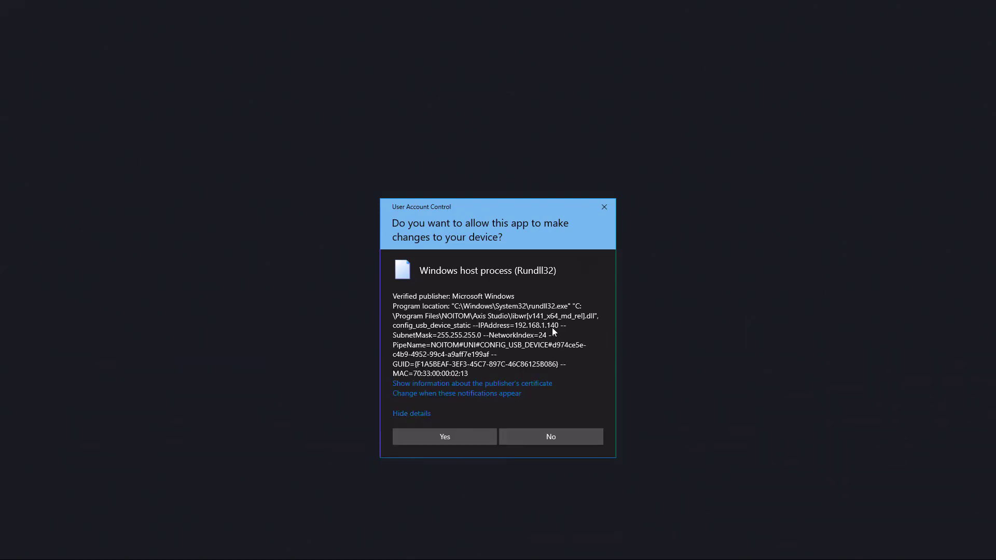
{"action": "left_click", "coordinate": [444, 437]}
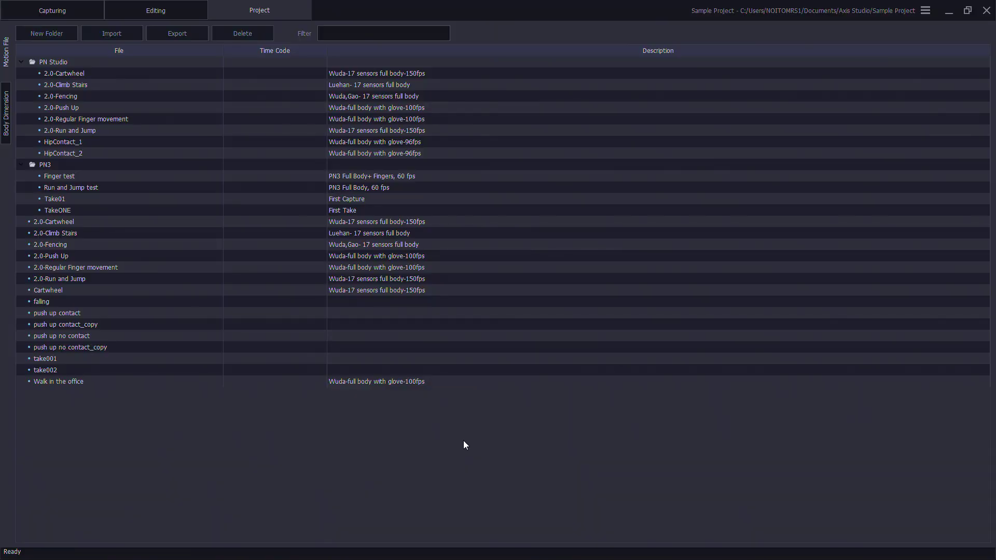
In the Capturing workspace, confirm the transceiver network in device settings.
{"action": "left_click", "coordinate": [52, 11]}
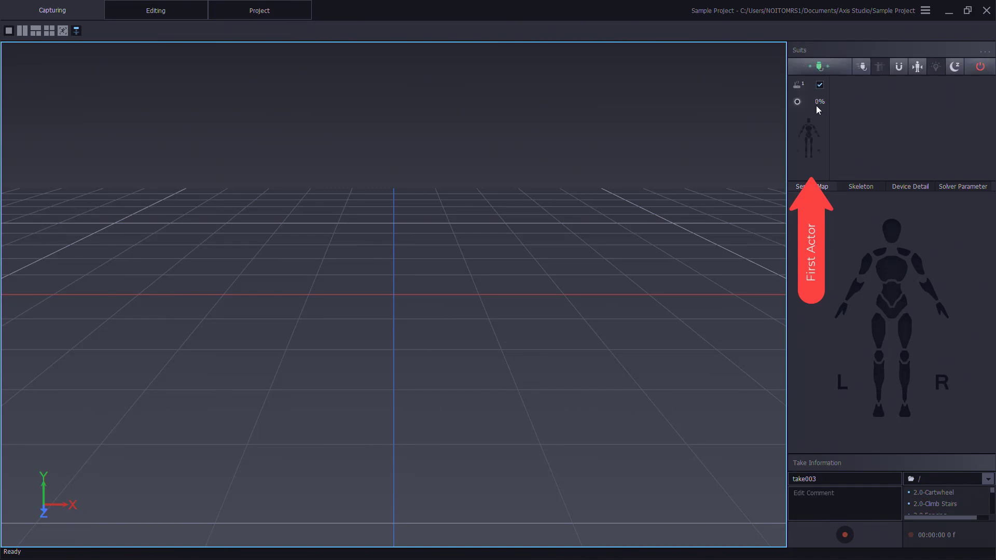
{"action": "mouse_move", "coordinate": [925, 11]}
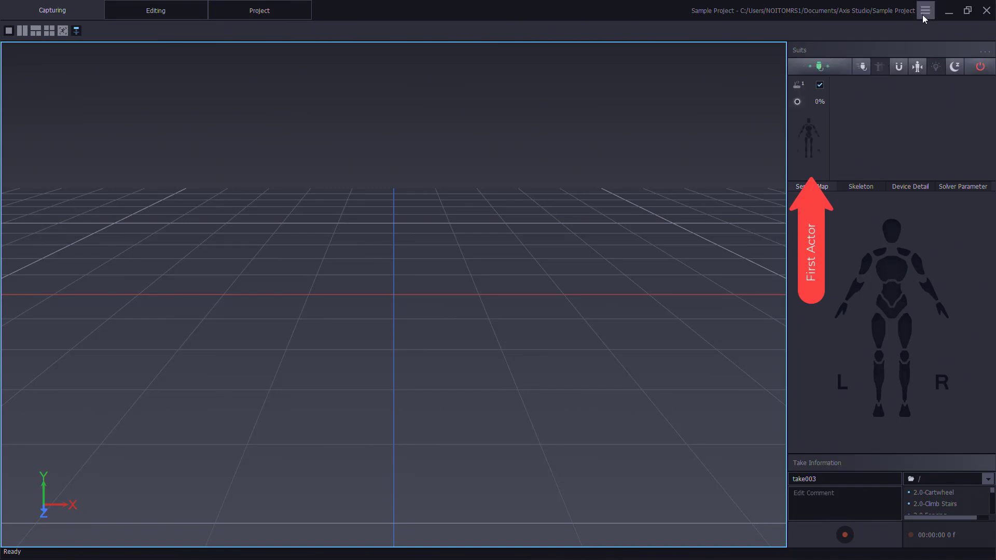
{"action": "mouse_move", "coordinate": [858, 160]}
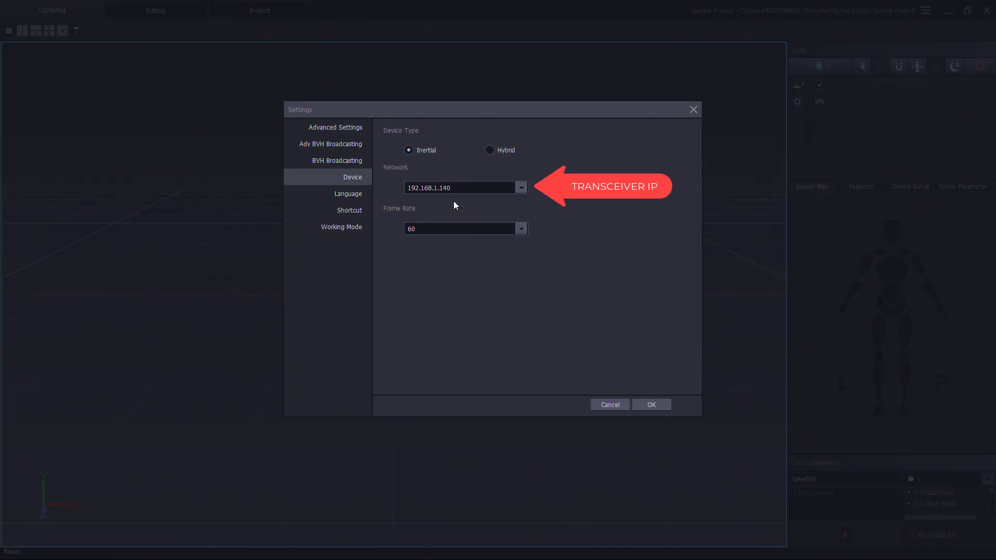
{"action": "left_click", "coordinate": [521, 229]}
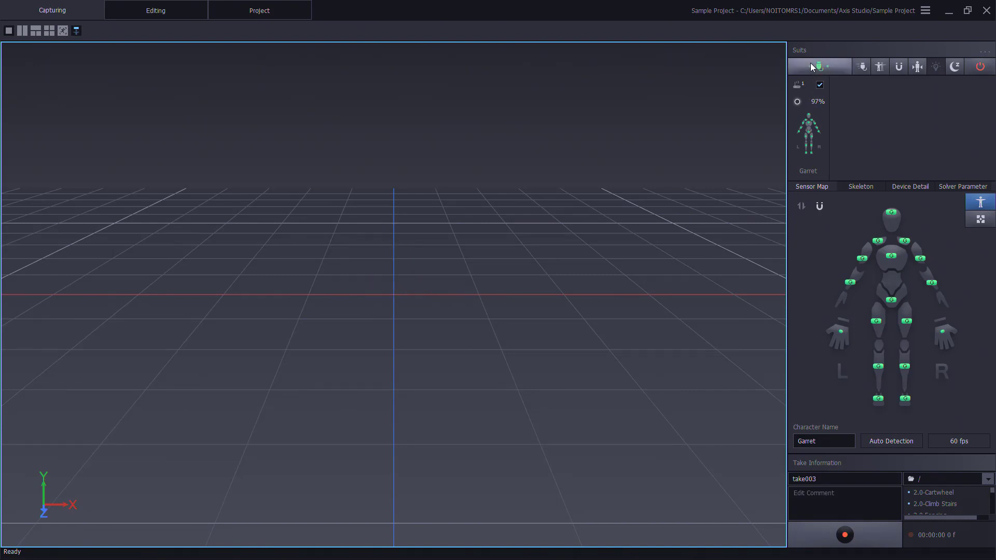
Step through the connection wizard: turning on sensors, sensor placement, and sensor initialization.
{"action": "left_click", "coordinate": [819, 66]}
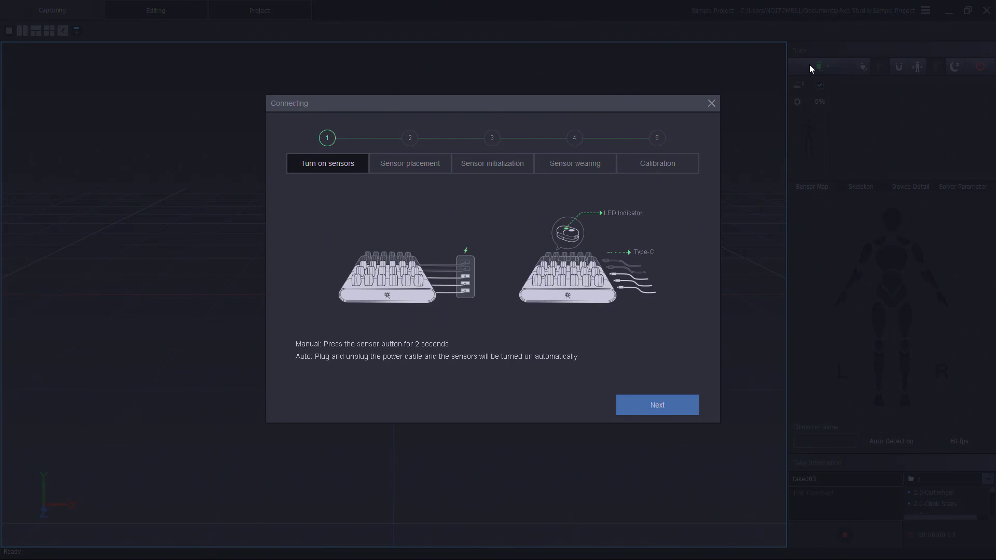
{"action": "mouse_move", "coordinate": [775, 309]}
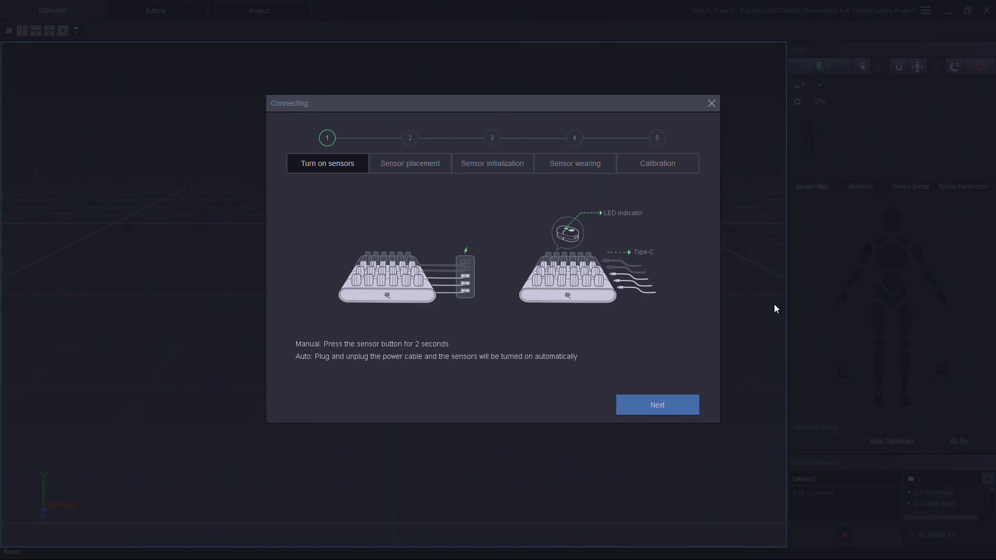
{"action": "left_click", "coordinate": [657, 404]}
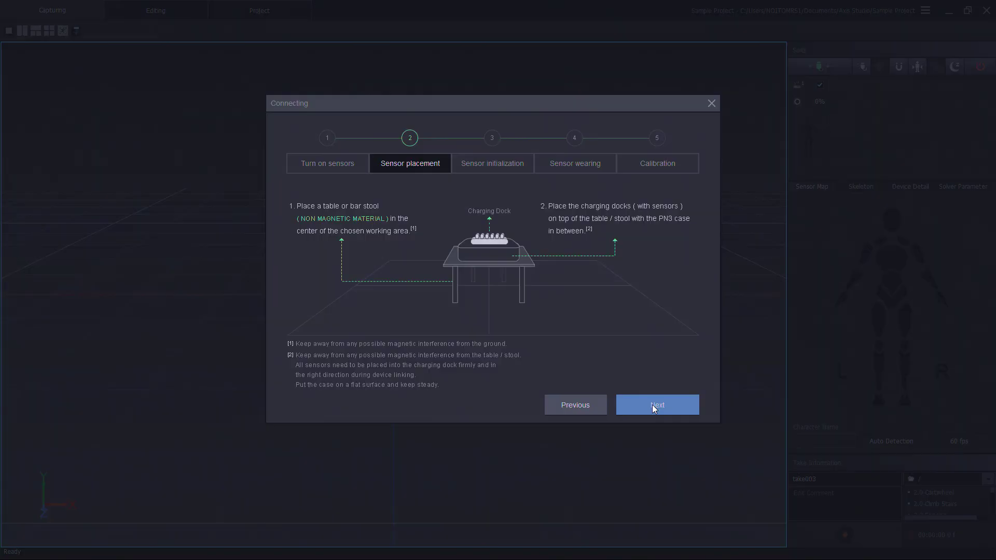
{"action": "left_click", "coordinate": [658, 405]}
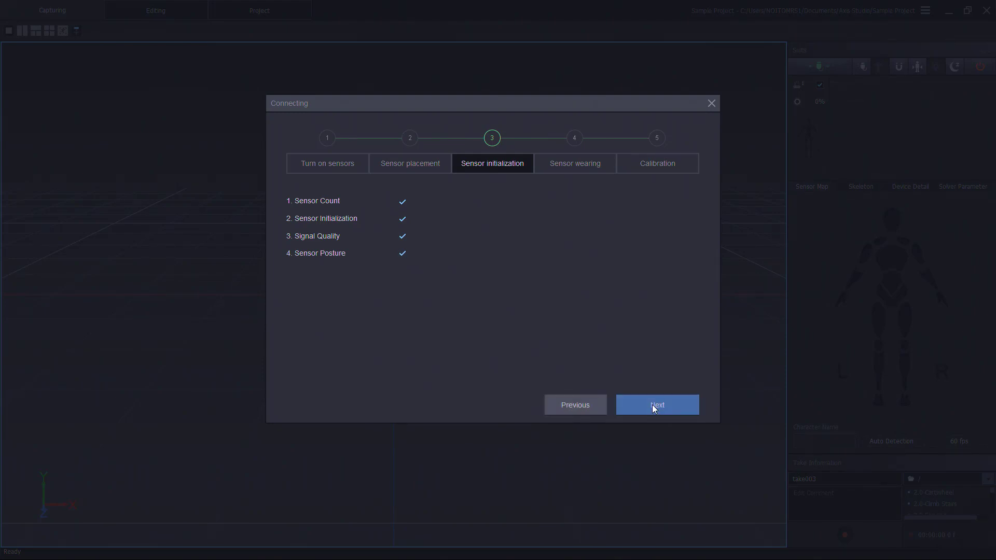
{"action": "left_click", "coordinate": [658, 405]}
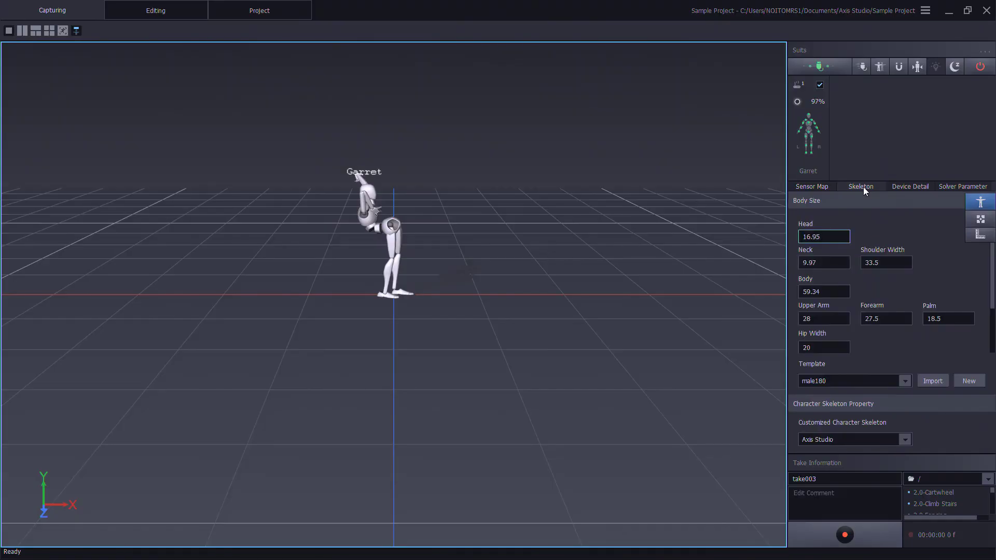
View Garret's body measurements, apply the male185 template, and close the Measurement Guide.
{"action": "left_click", "coordinate": [905, 380]}
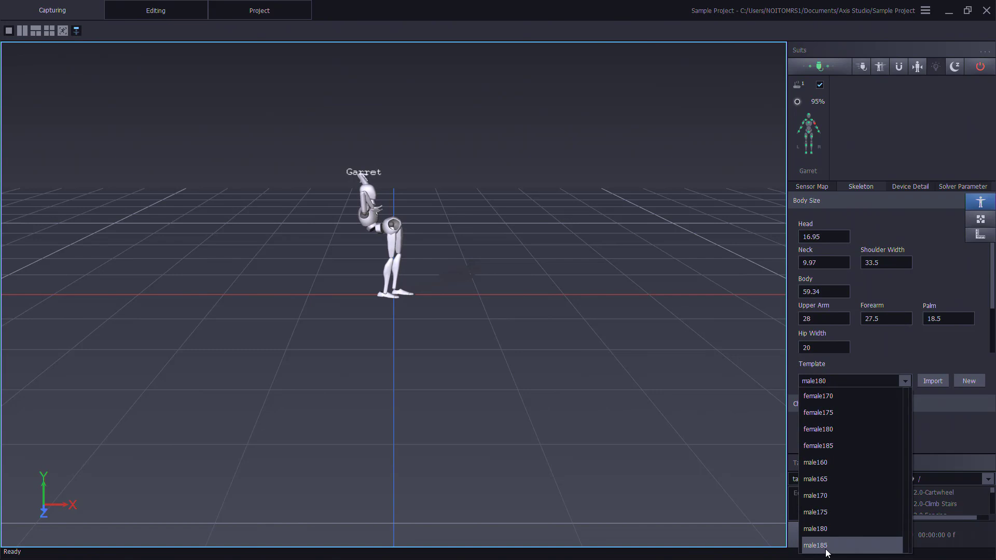
{"action": "left_click", "coordinate": [821, 545]}
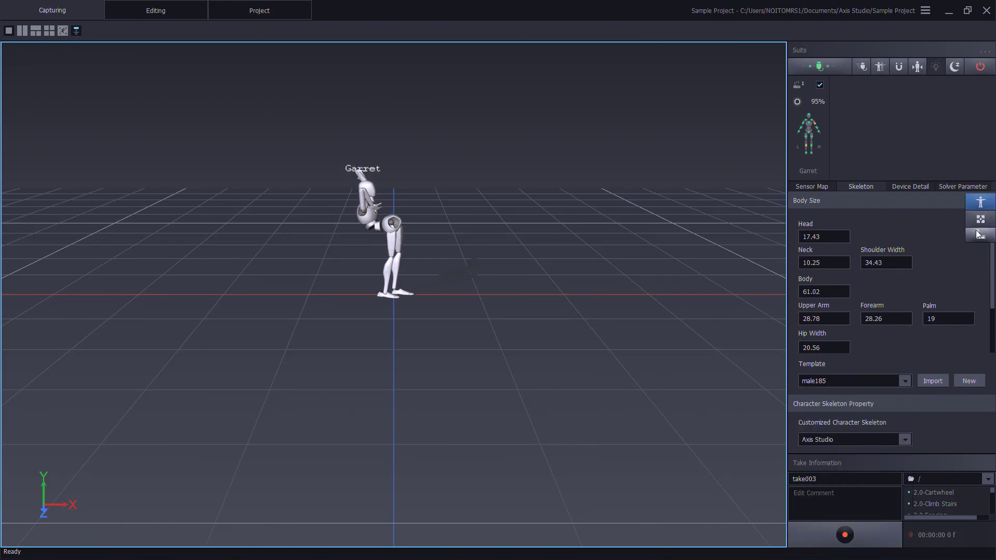
{"action": "left_click", "coordinate": [980, 233]}
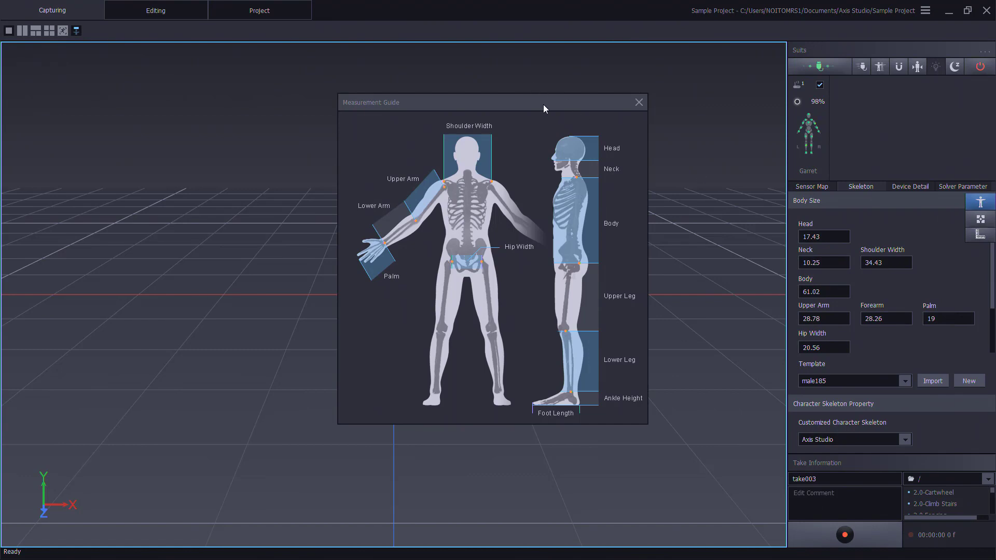
{"action": "mouse_move", "coordinate": [639, 102]}
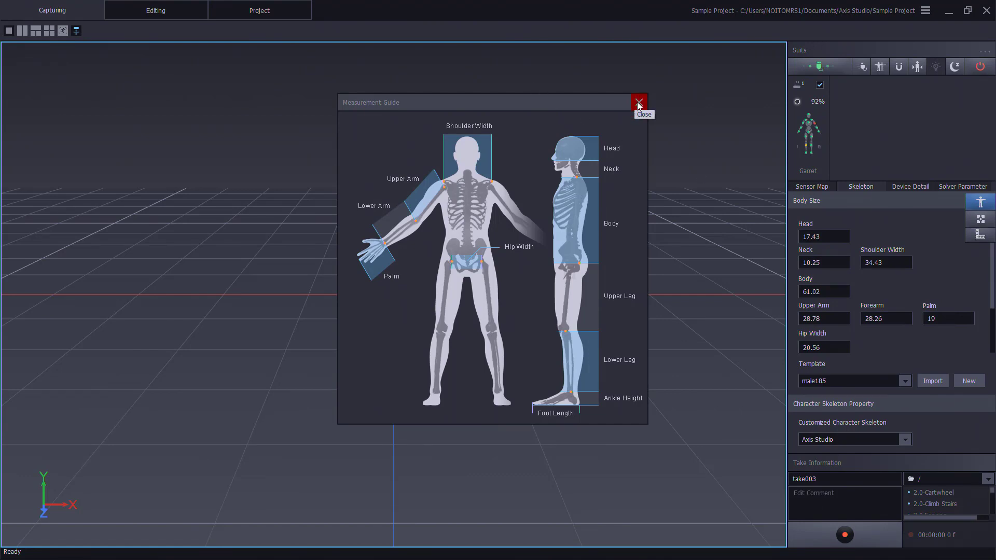
{"action": "left_click", "coordinate": [639, 102]}
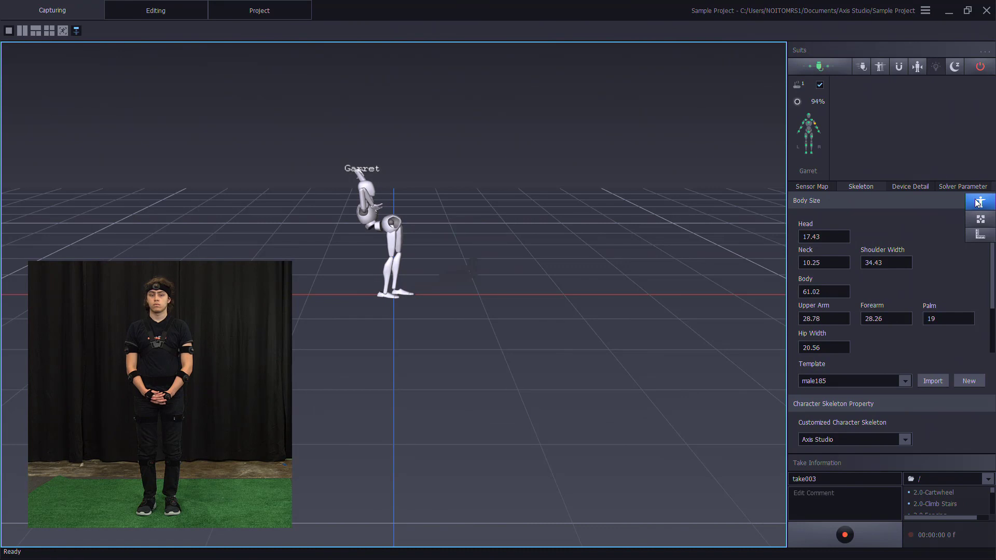
Run posture calibration with A-pose and T-pose checked.
{"action": "left_click", "coordinate": [980, 201]}
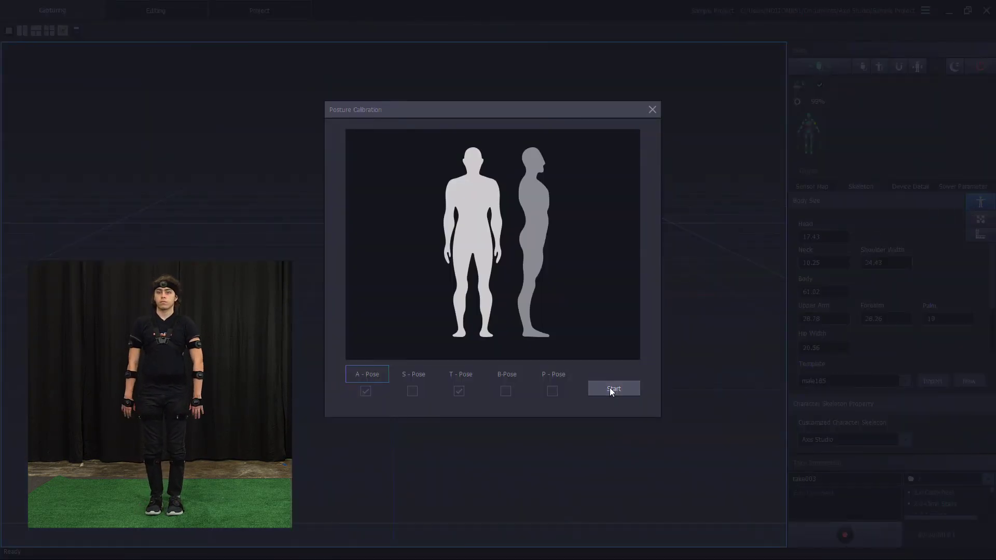
{"action": "left_click", "coordinate": [614, 388]}
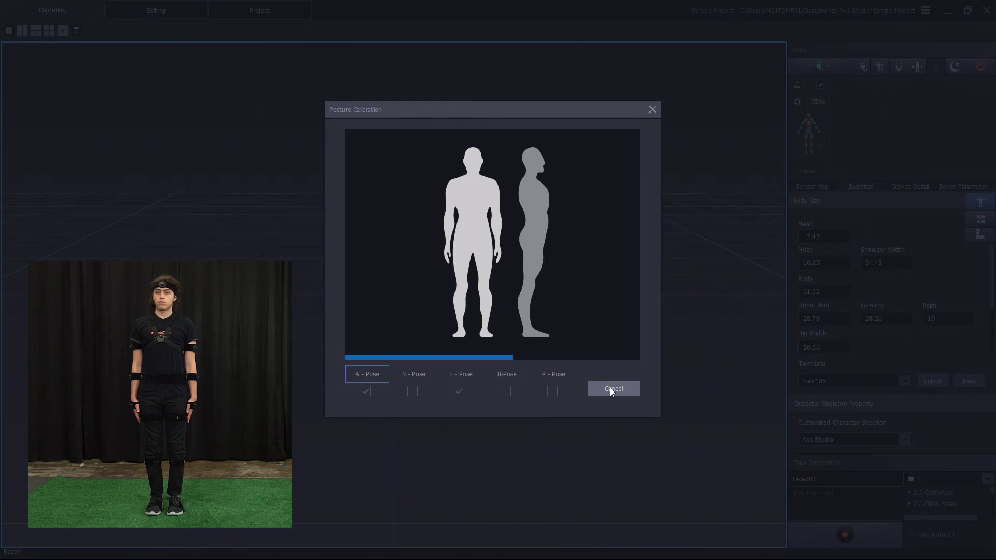
{"action": "left_click", "coordinate": [460, 374]}
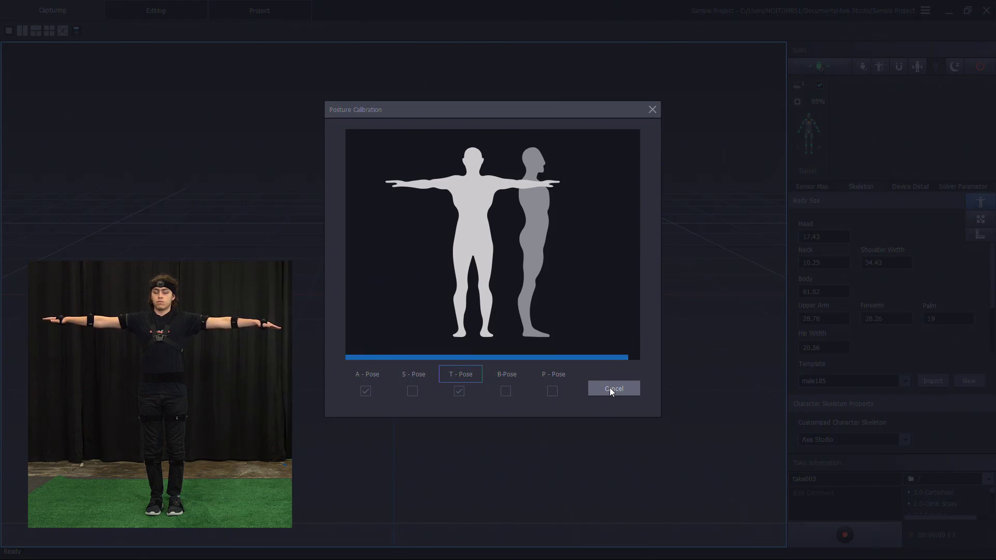
{"action": "left_click", "coordinate": [614, 388]}
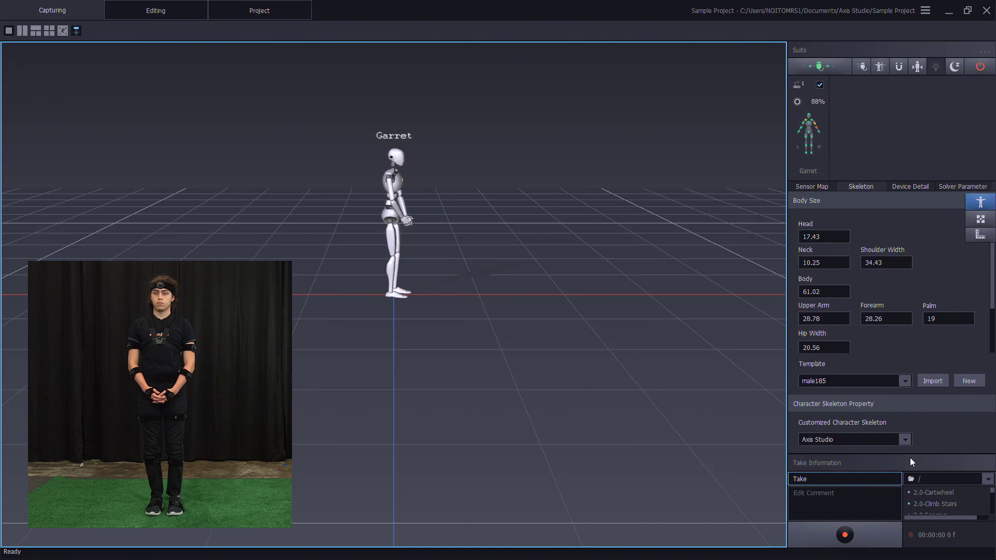
Name the take 'TakeOne1' with comment 'First Capture', then record and stop.
{"action": "type", "text": "TakeOne1"}
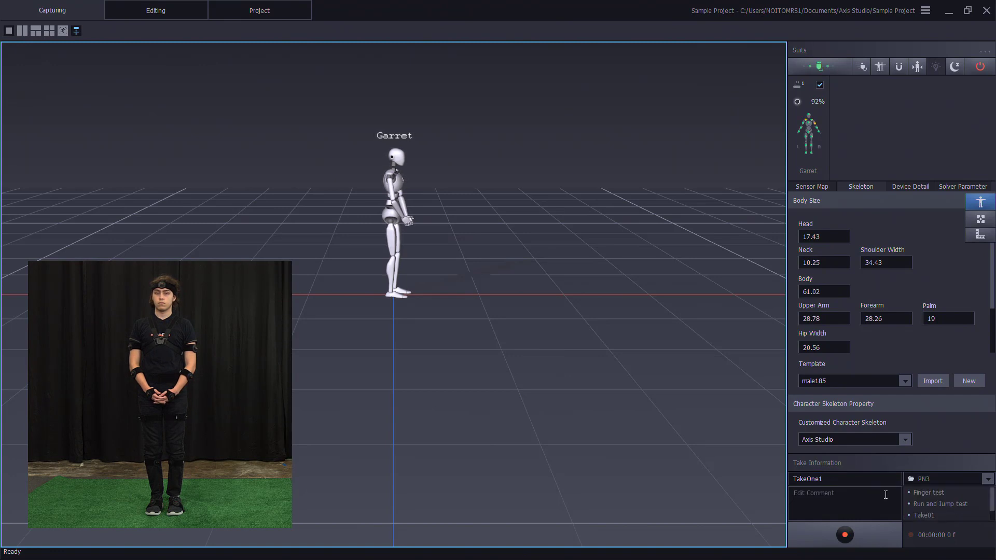
{"action": "type", "text": "First Capture"}
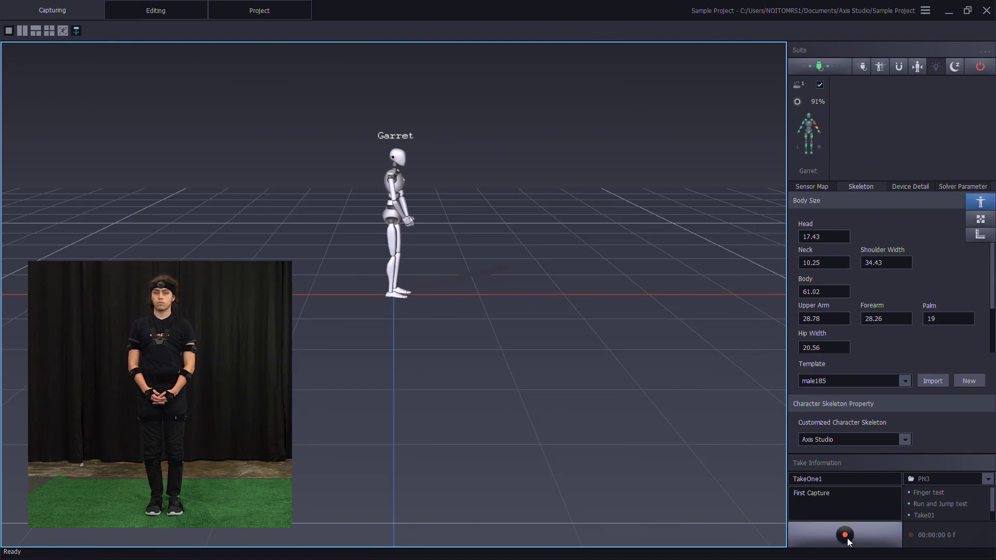
{"action": "left_click", "coordinate": [843, 548]}
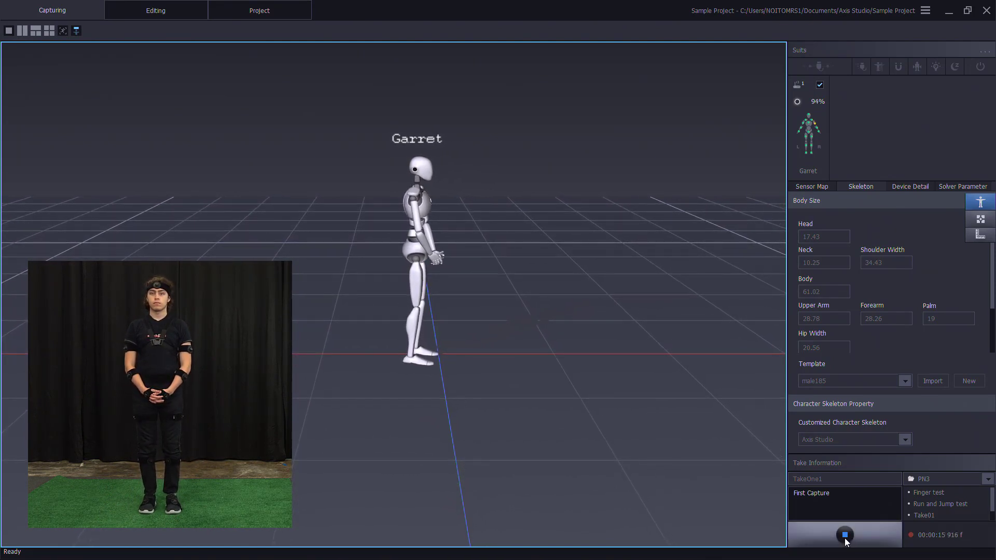
{"action": "left_click", "coordinate": [845, 550]}
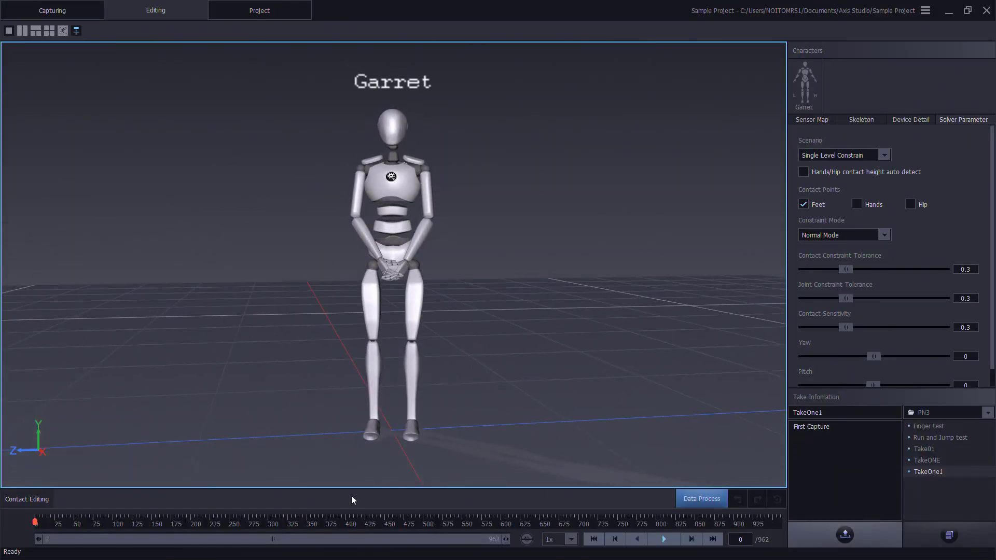
Play back TakeOne1 on the Editing timeline and adjust playback.
{"action": "left_click", "coordinate": [664, 540]}
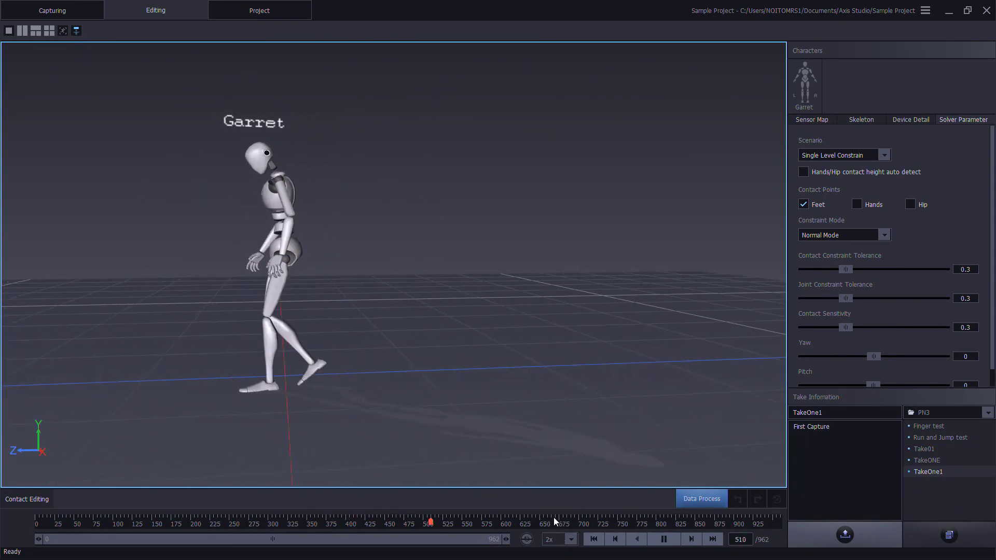
{"action": "left_click", "coordinate": [570, 539]}
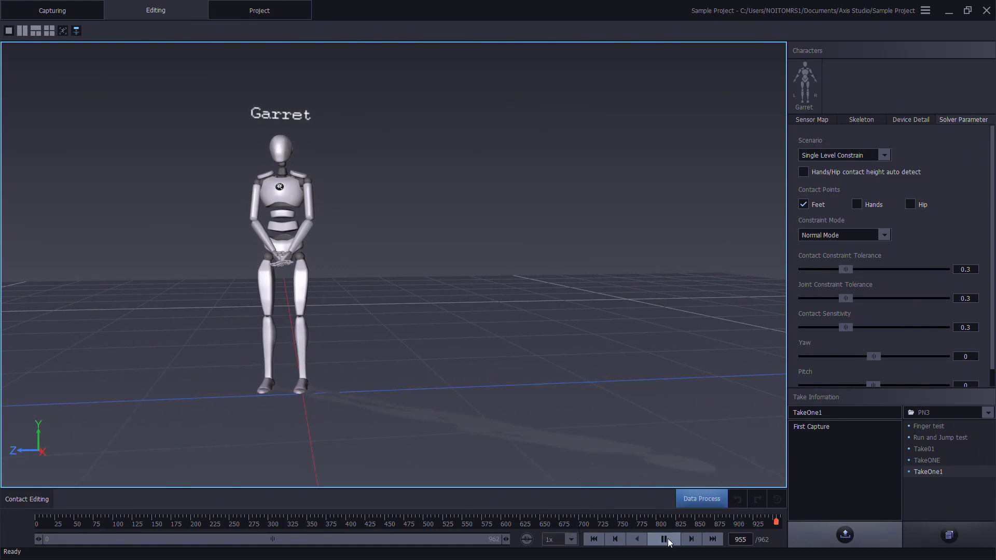
Show the foot contact tracks and edit the left foot's contact over frames 276–288.
{"action": "left_click", "coordinate": [663, 539]}
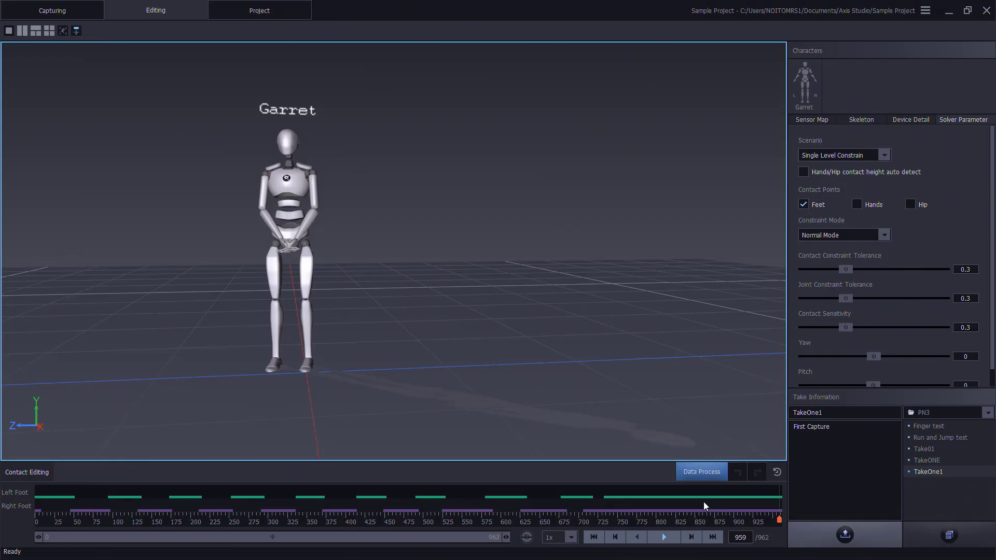
{"action": "left_click", "coordinate": [663, 538]}
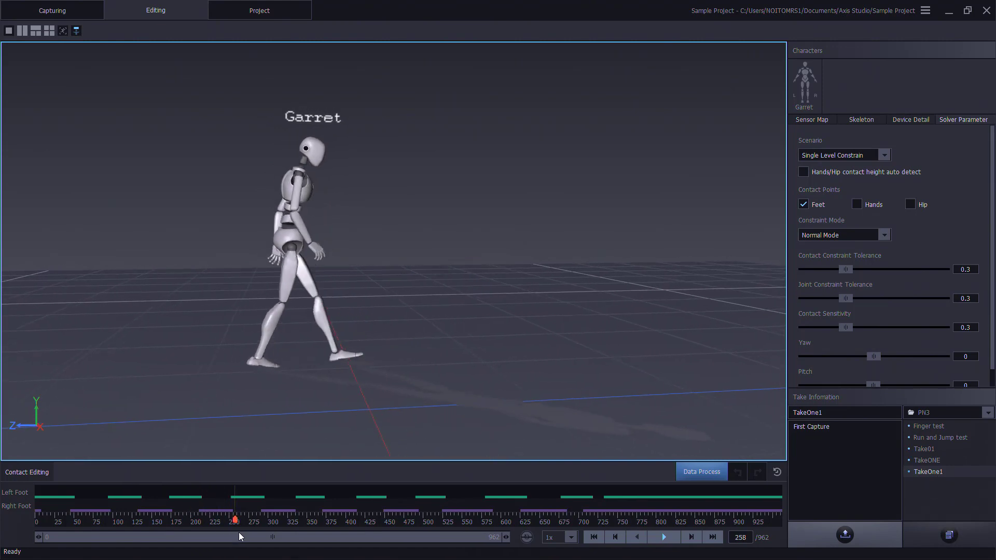
{"action": "left_click_drag", "start_coordinate": [237, 520], "coordinate": [258, 519]}
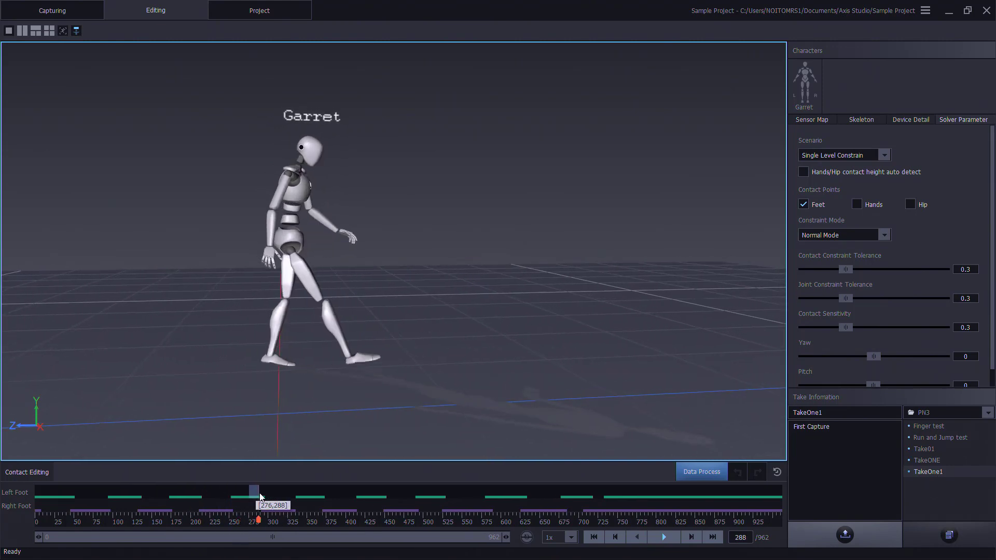
{"action": "right_click", "coordinate": [254, 492]}
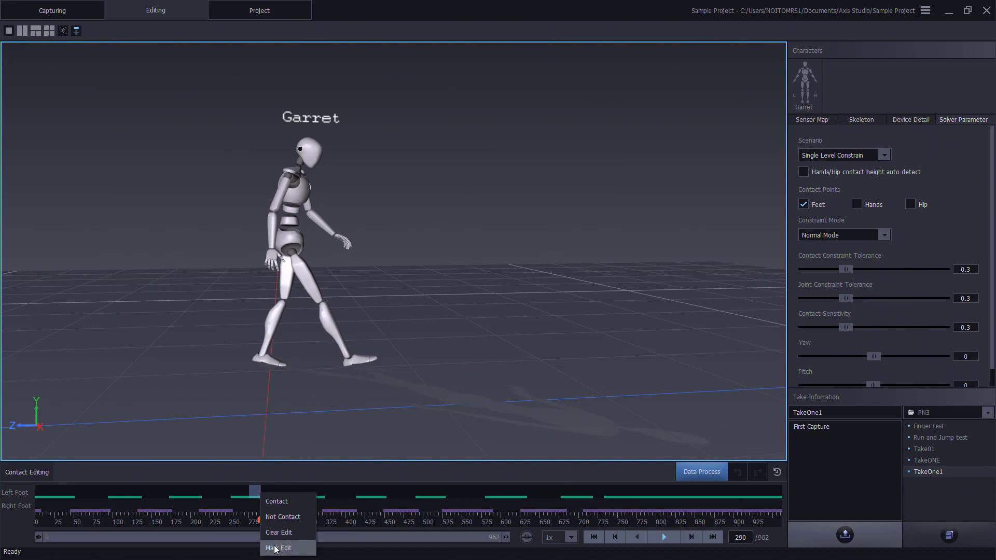
{"action": "left_click", "coordinate": [279, 548]}
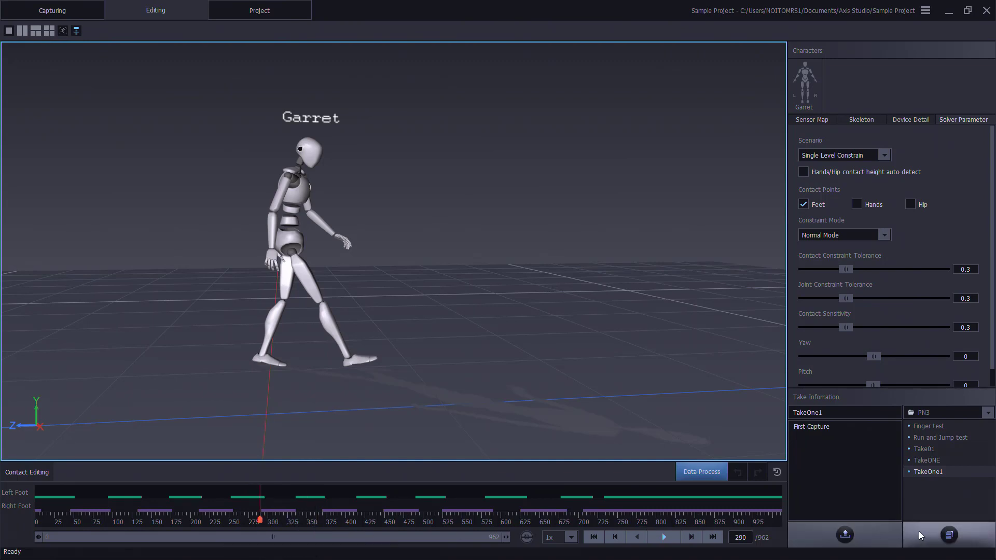
{"action": "mouse_move", "coordinate": [949, 535]}
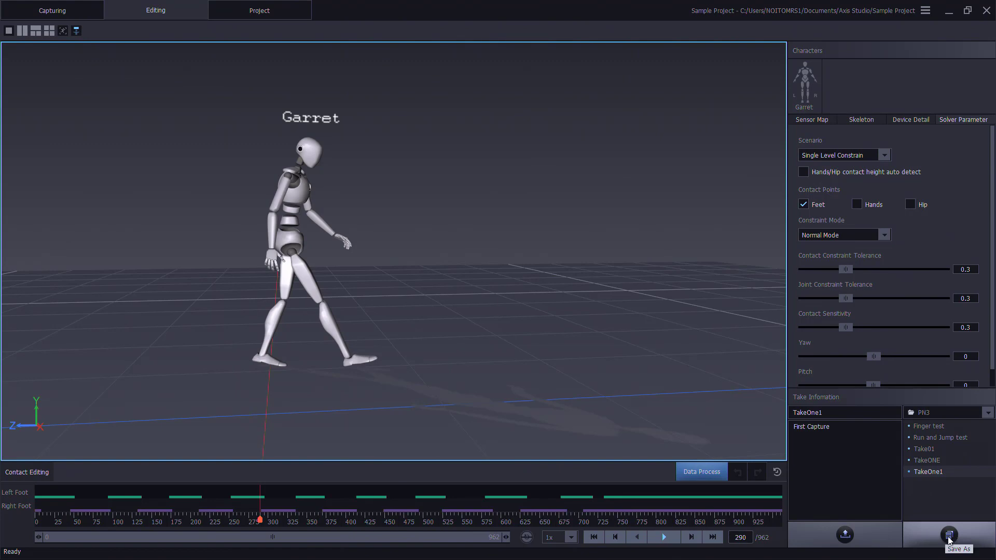
Save the edited take as TakeOne1_copy, then reopen the original TakeOne1 take.
{"action": "left_click", "coordinate": [948, 534]}
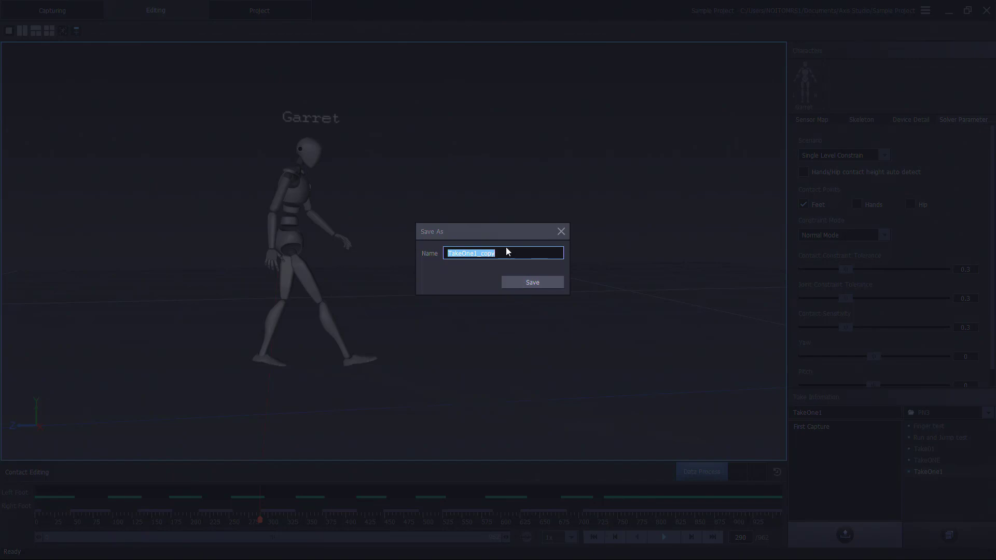
{"action": "left_click", "coordinate": [533, 283]}
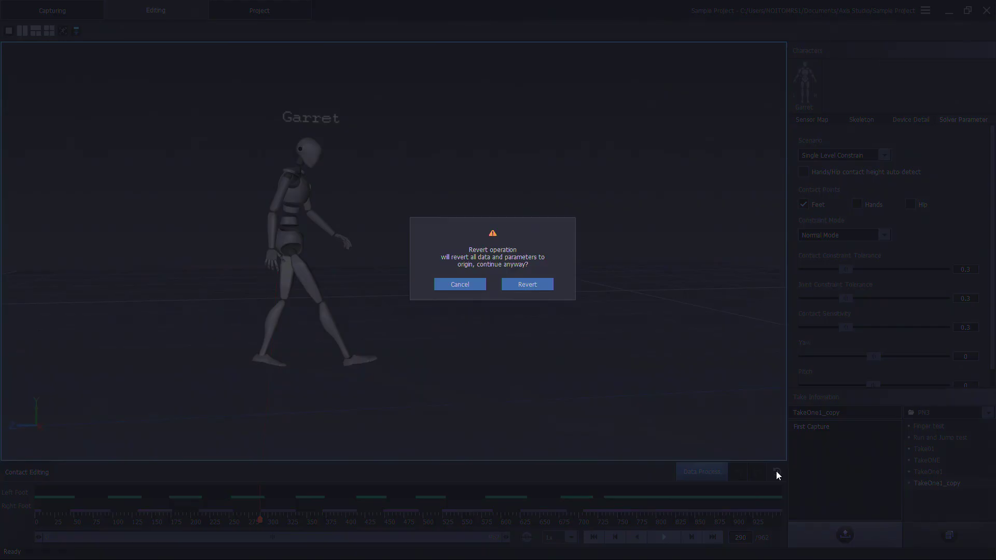
{"action": "left_click", "coordinate": [527, 284]}
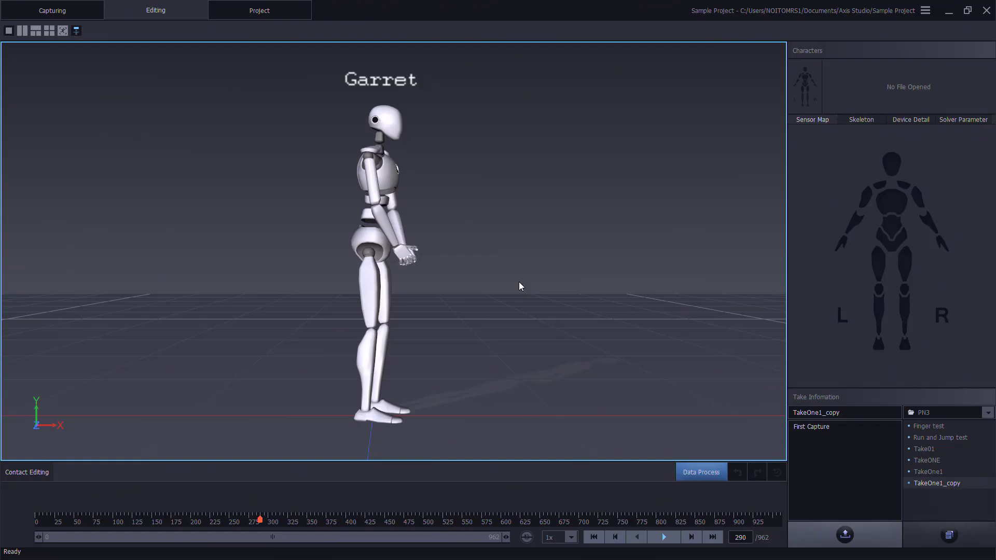
{"action": "left_click", "coordinate": [26, 472]}
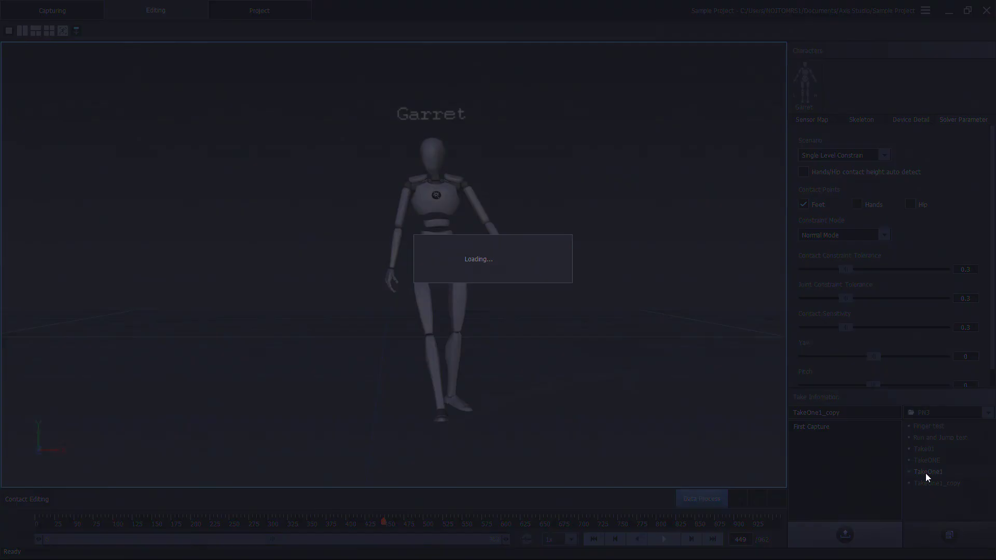
{"action": "left_click", "coordinate": [928, 472]}
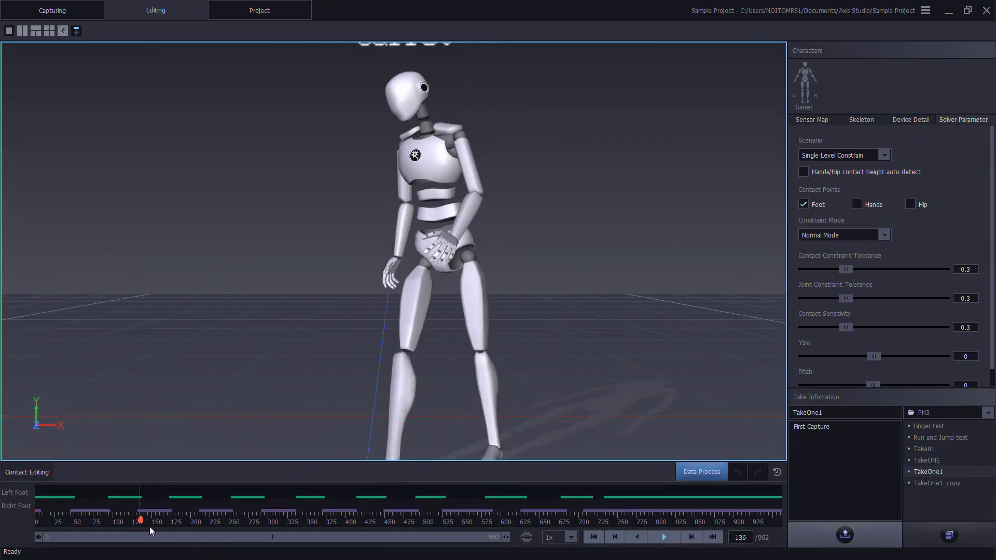
Open TakeOne1's FBX export settings and review the Garret skeleton and desktop destination.
{"action": "left_click", "coordinate": [435, 519]}
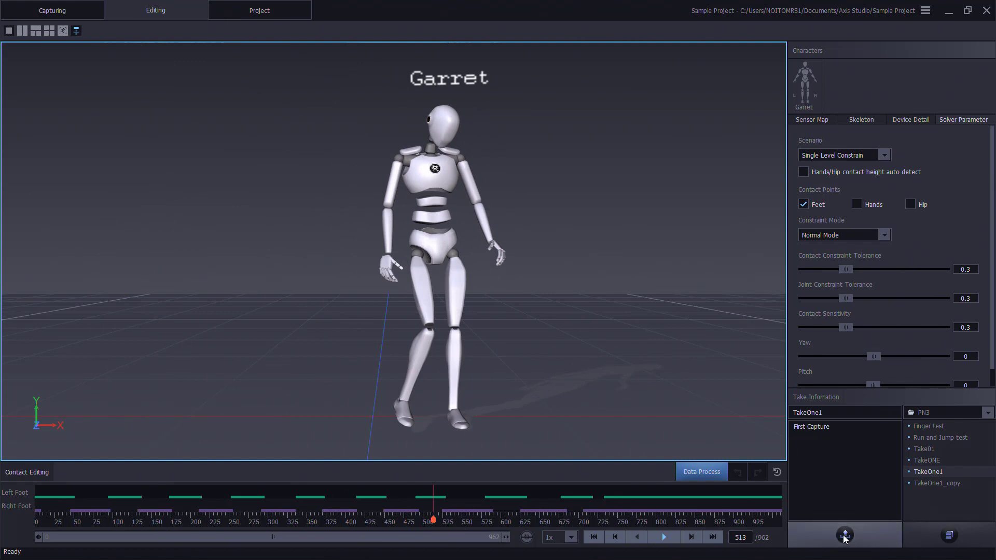
{"action": "left_click", "coordinate": [844, 535]}
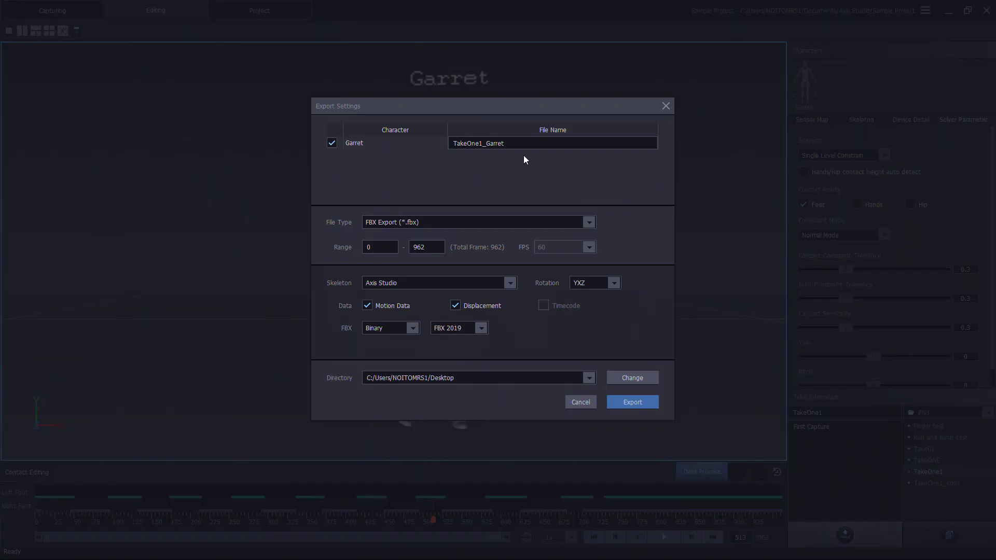
{"action": "left_click", "coordinate": [589, 222]}
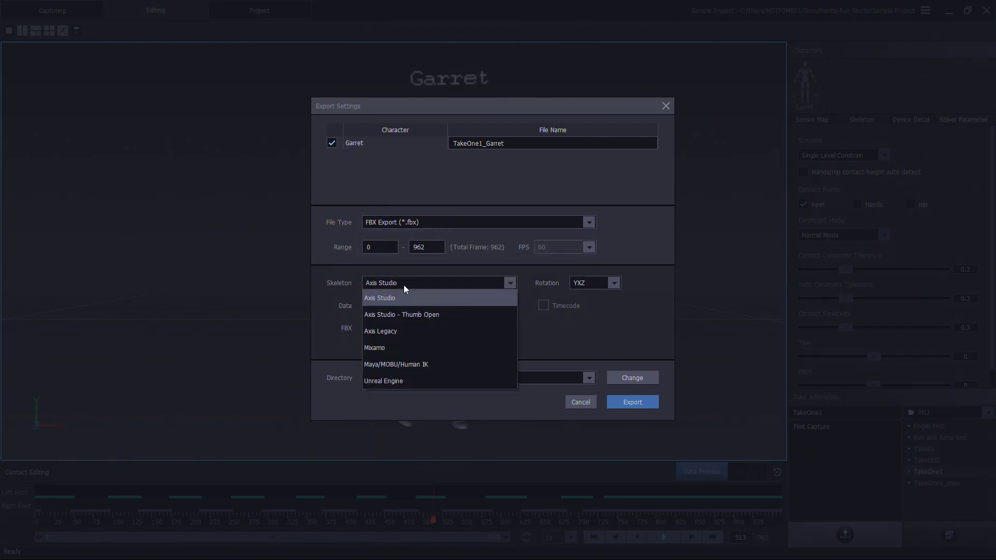
{"action": "left_click", "coordinate": [380, 298]}
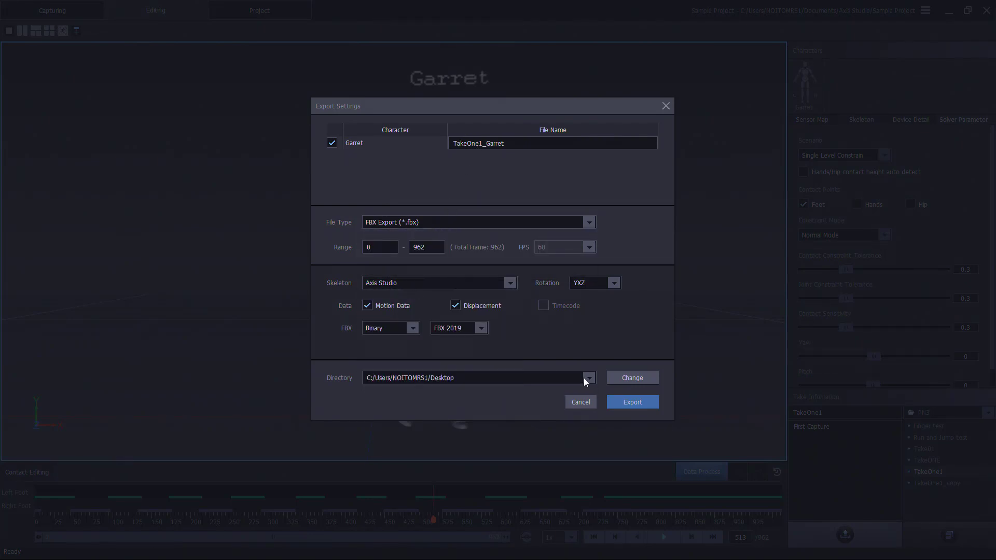
{"action": "left_click", "coordinate": [589, 378]}
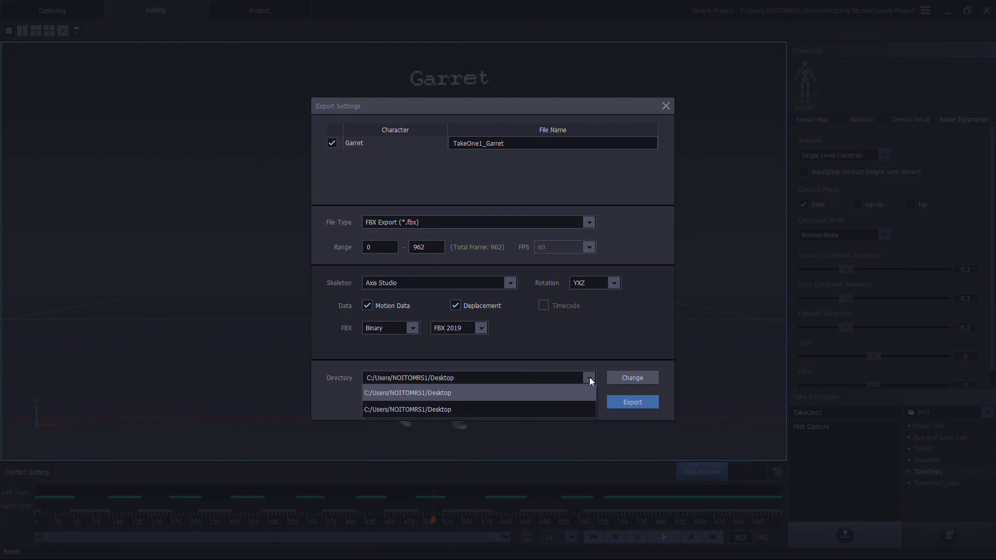